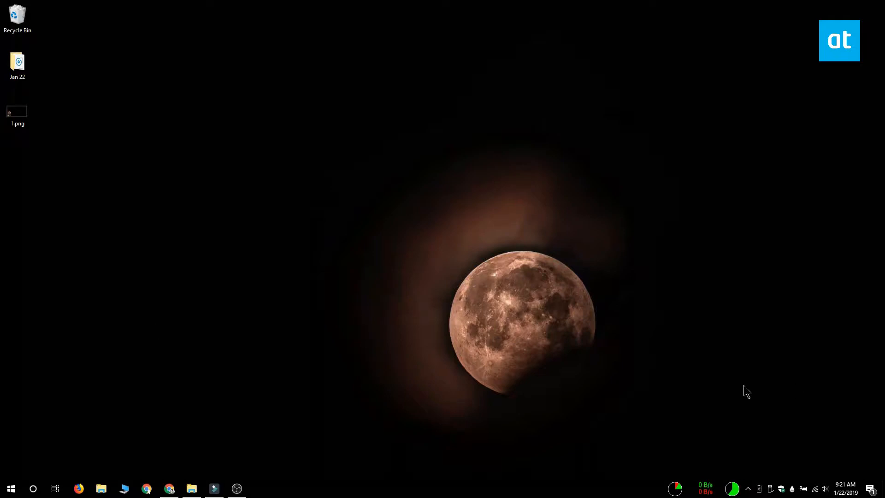
# - Preview the character overlay image on the desktop and launch OBS Studio
pyautogui.click(18, 112)
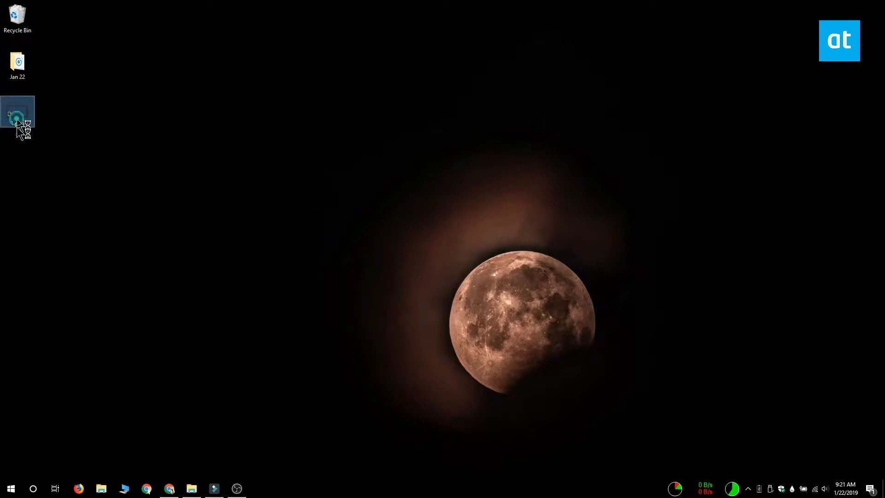
pyautogui.doubleClick(18, 114)
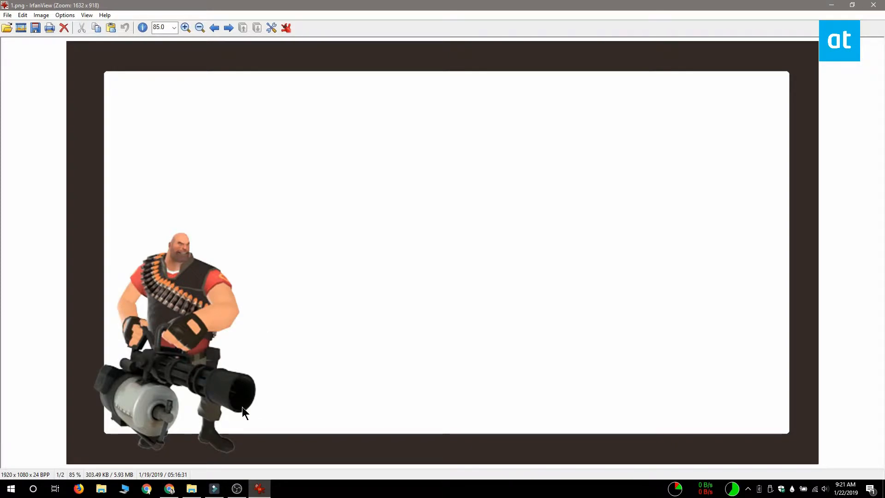
pyautogui.moveTo(186, 476)
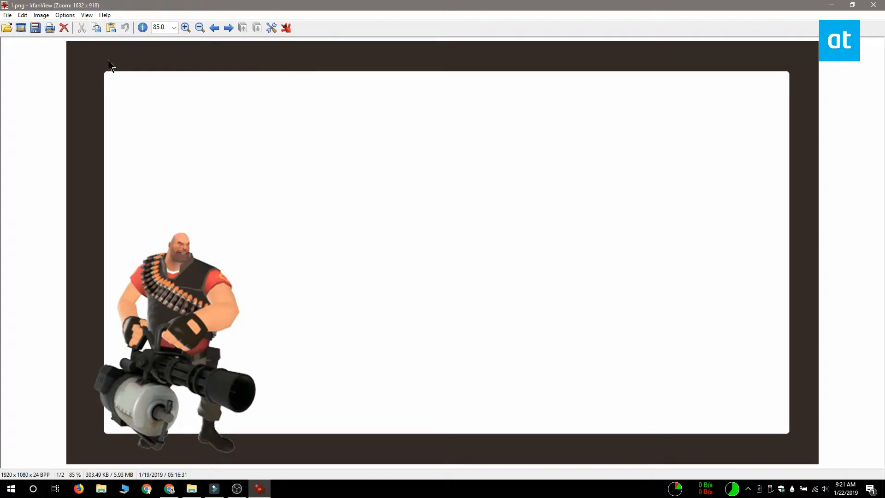
pyautogui.moveTo(355, 194)
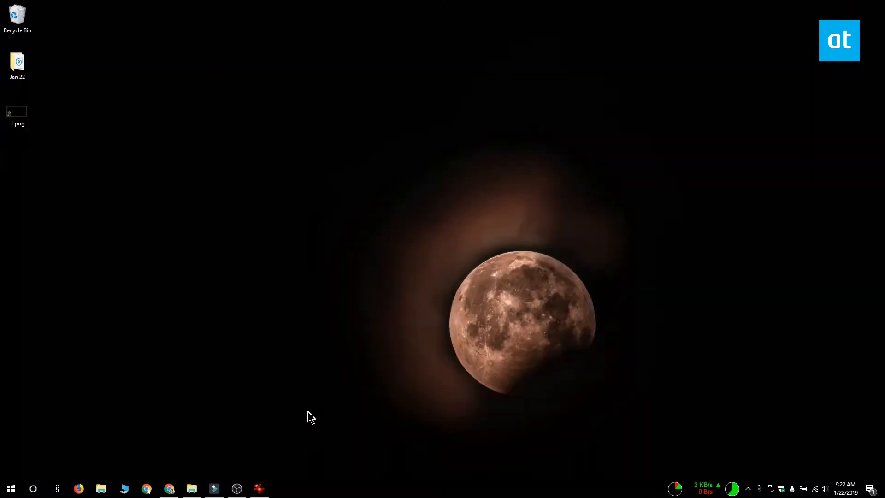
pyautogui.click(237, 489)
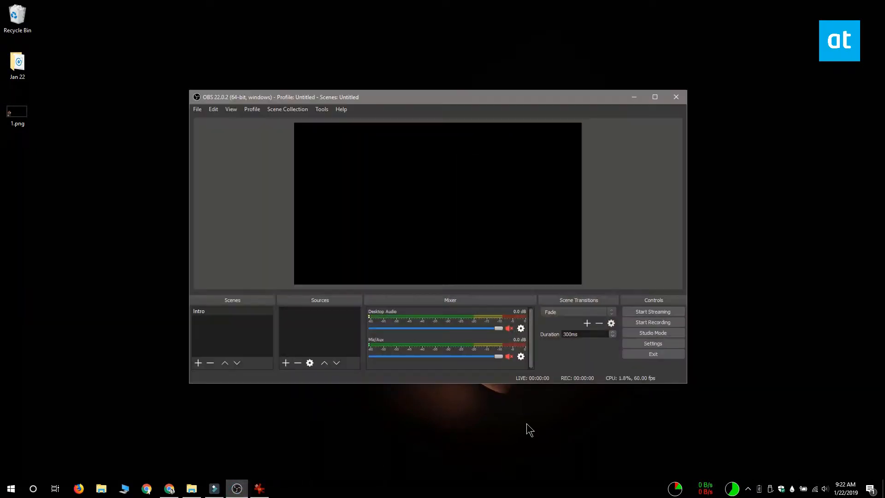
pyautogui.moveTo(507, 196)
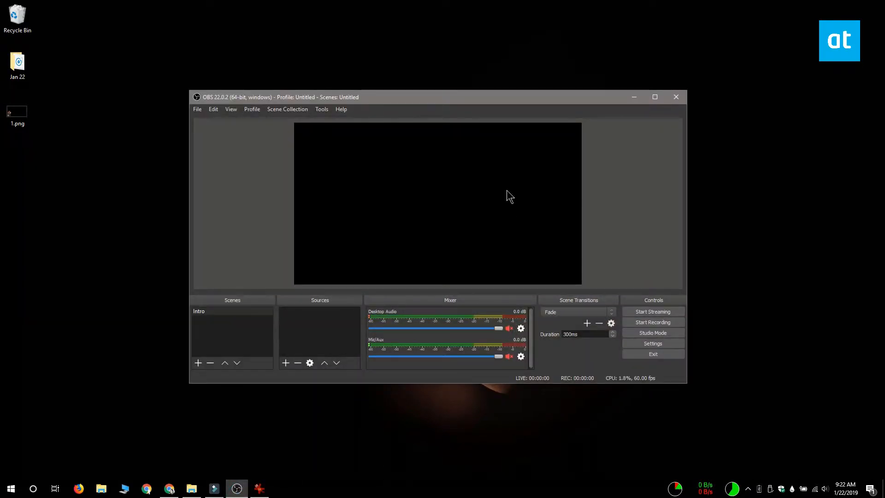
pyautogui.moveTo(299, 388)
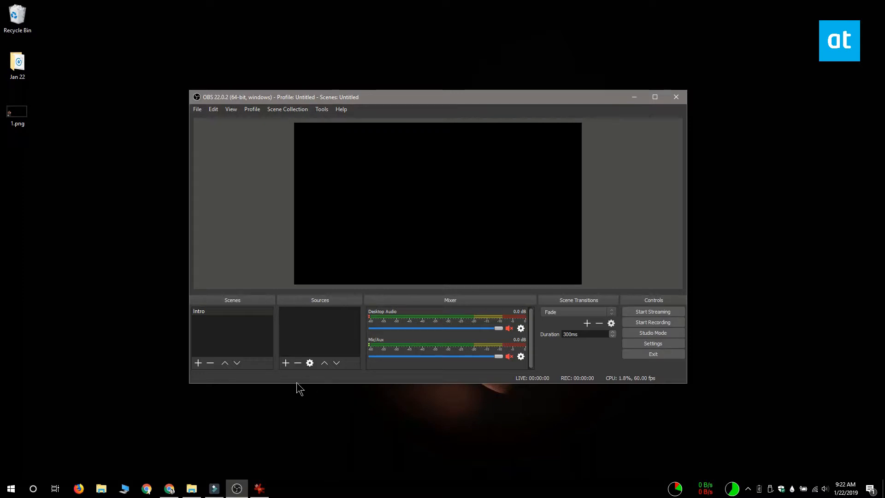
# - Add a Display Capture source to the Intro scene showing the full desktop
pyautogui.click(284, 362)
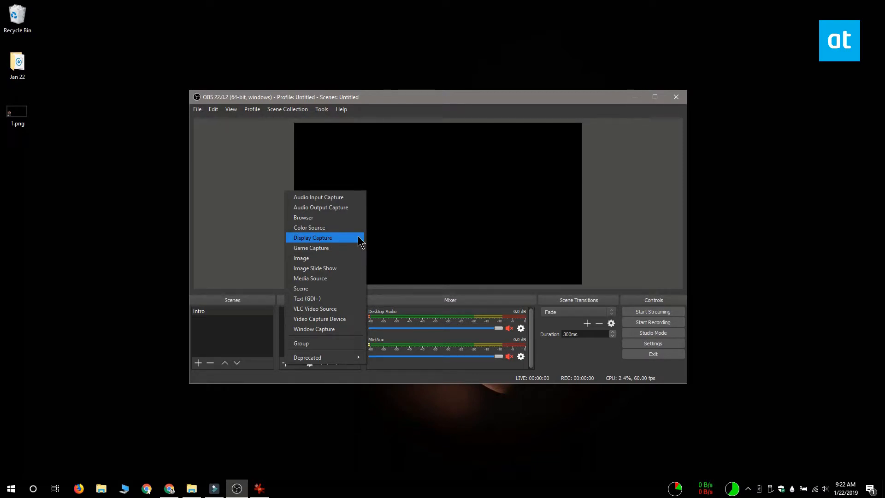
pyautogui.click(312, 236)
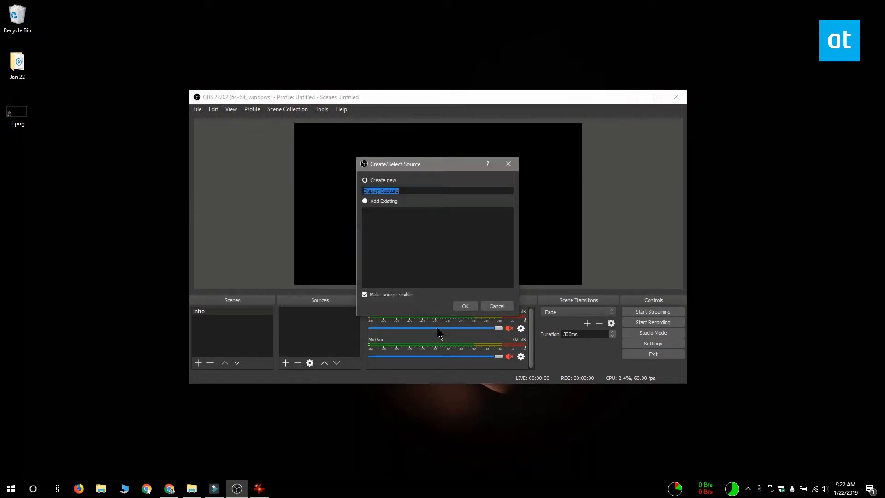
pyautogui.click(464, 305)
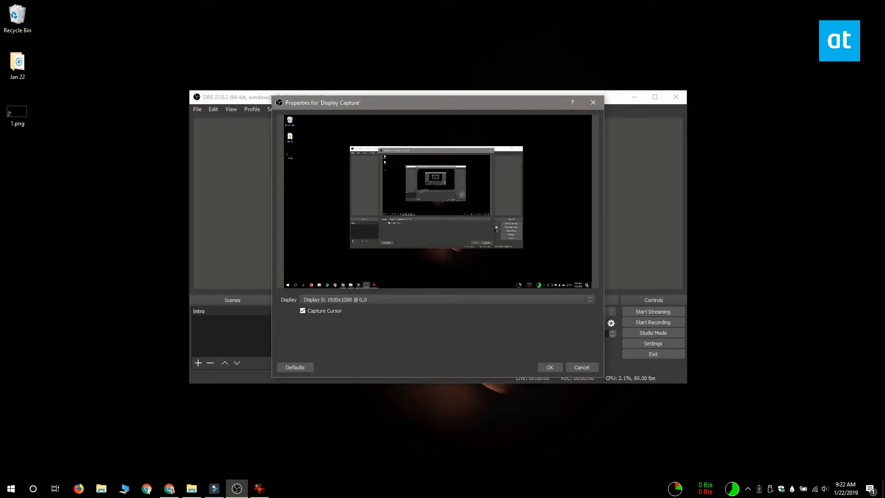
pyautogui.click(549, 367)
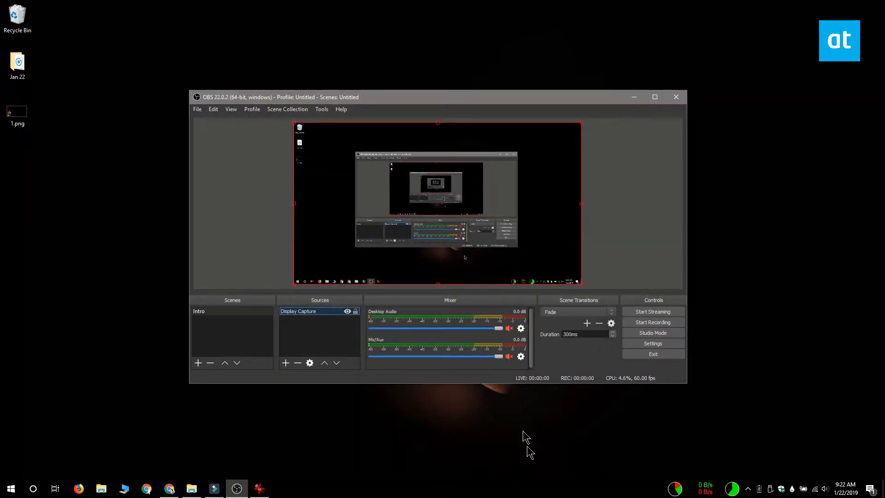
pyautogui.moveTo(513, 444)
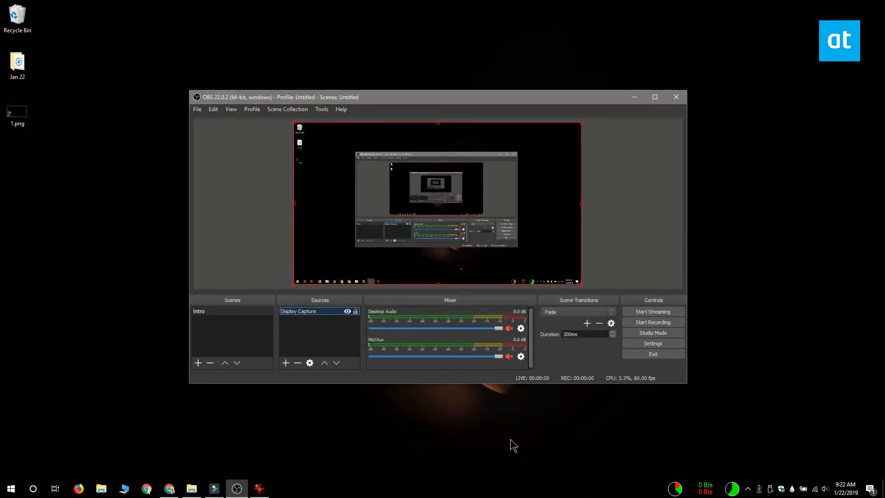
# - Create a new Image source from the Display Capture context menu, properties awaiting a file
pyautogui.click(330, 310)
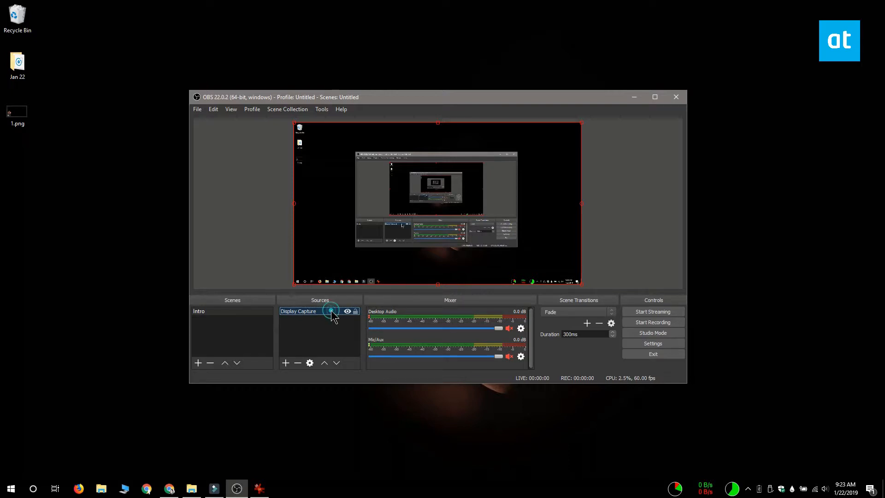
pyautogui.rightClick(297, 311)
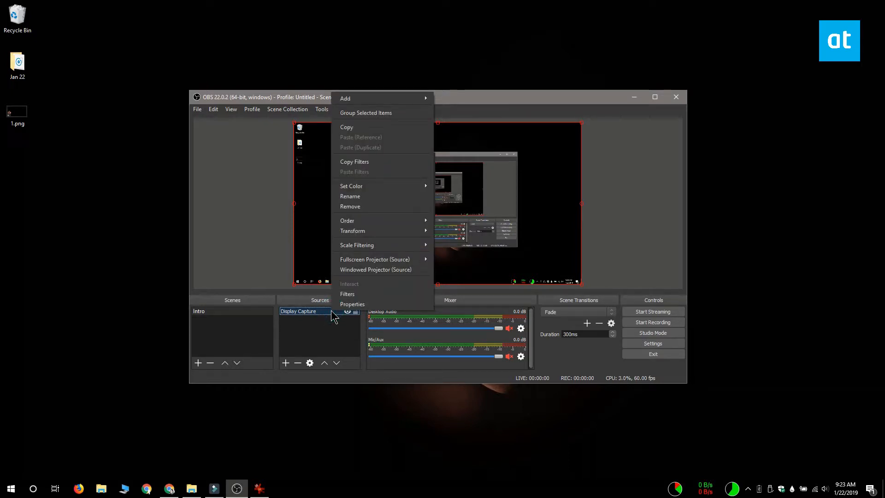
pyautogui.moveTo(383, 98)
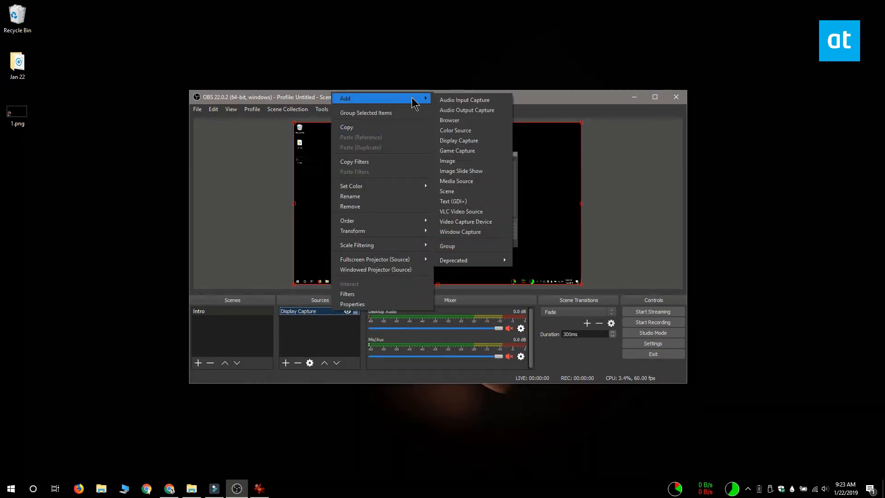
pyautogui.click(447, 160)
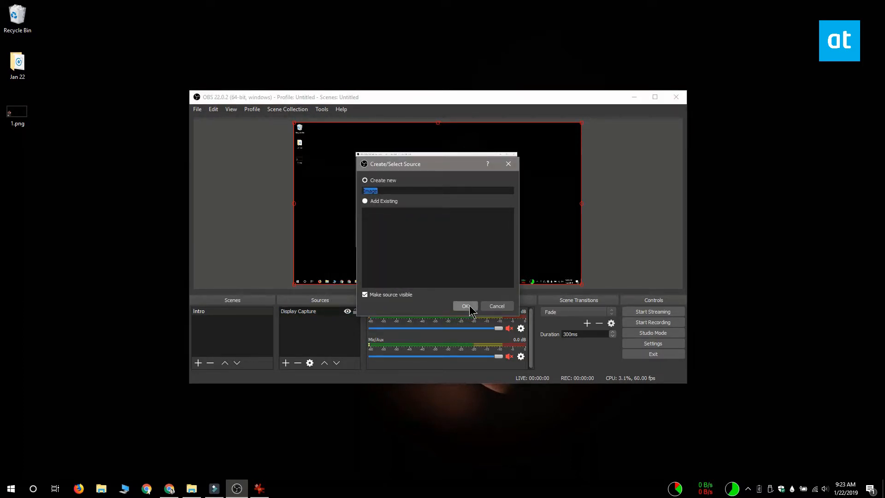
pyautogui.click(464, 305)
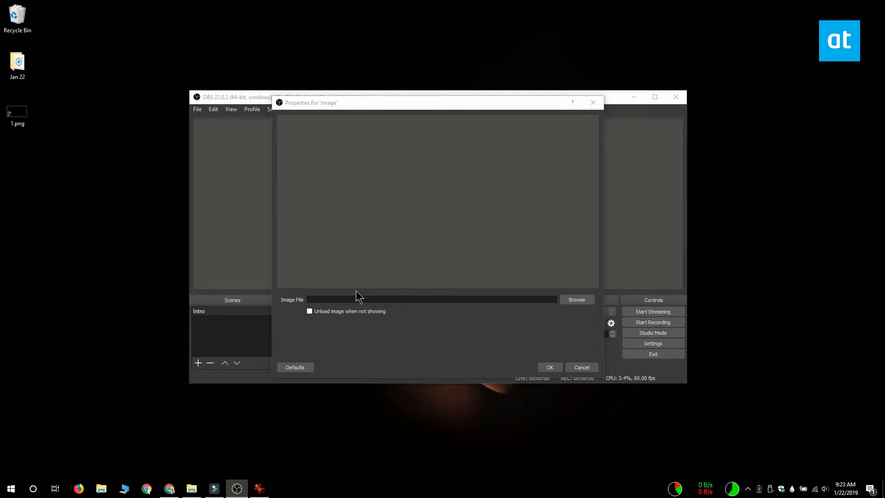
# - Load 1.png into the Image source so the character frame overlays the desktop capture
pyautogui.click(576, 298)
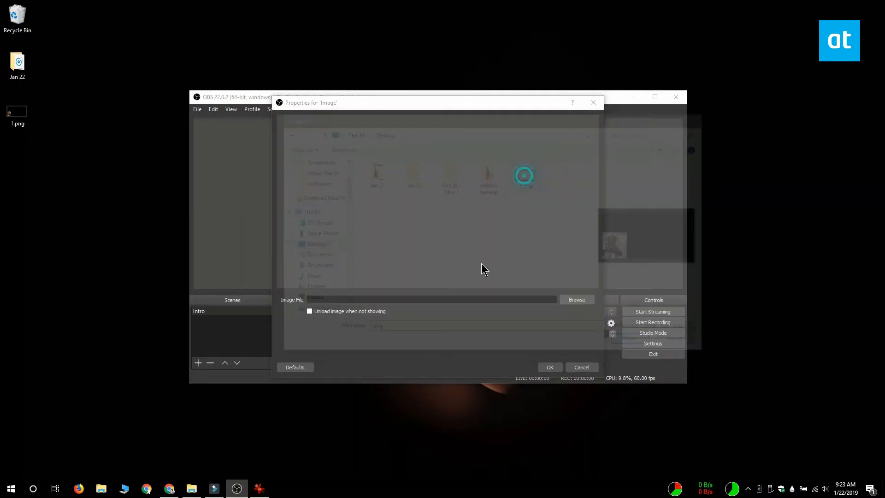
pyautogui.click(549, 367)
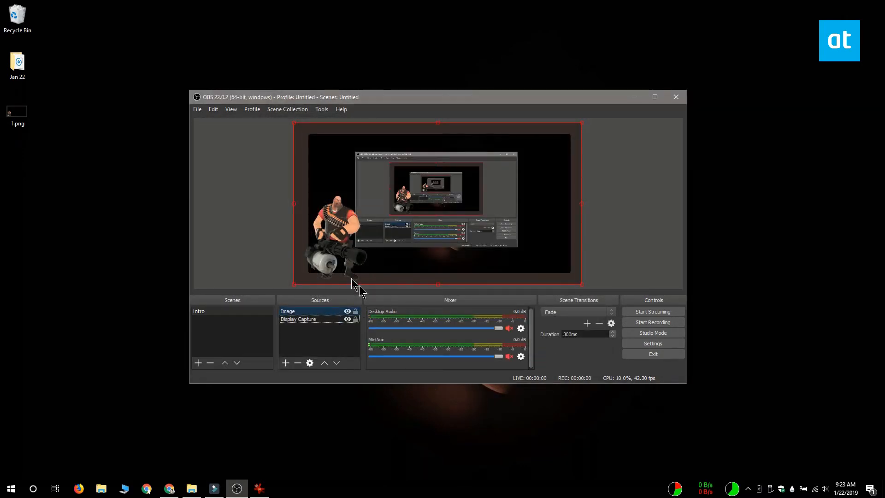
pyautogui.moveTo(367, 431)
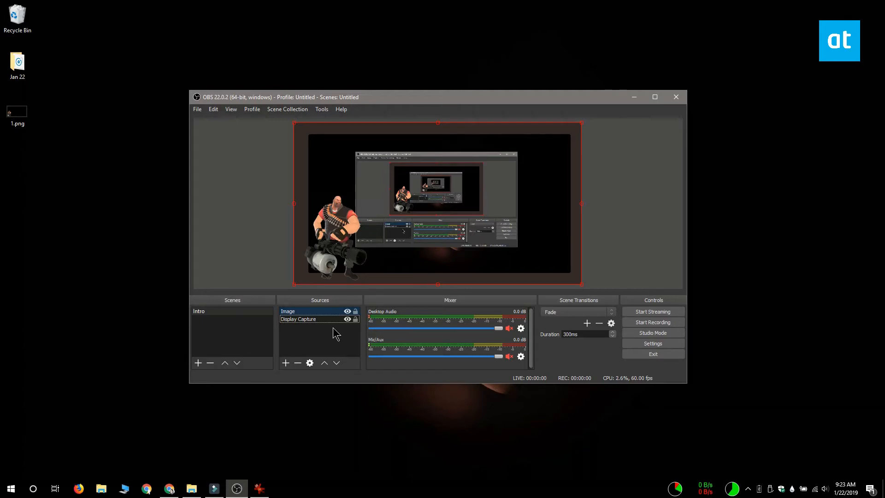
pyautogui.rightClick(298, 319)
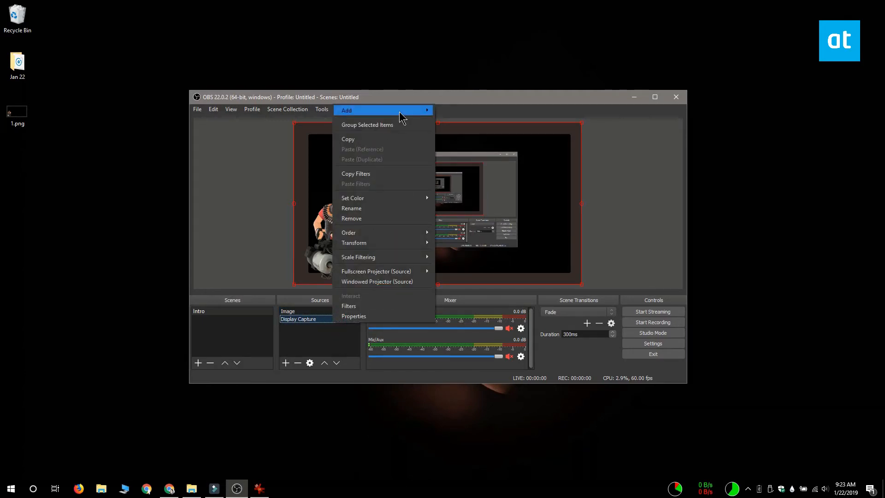